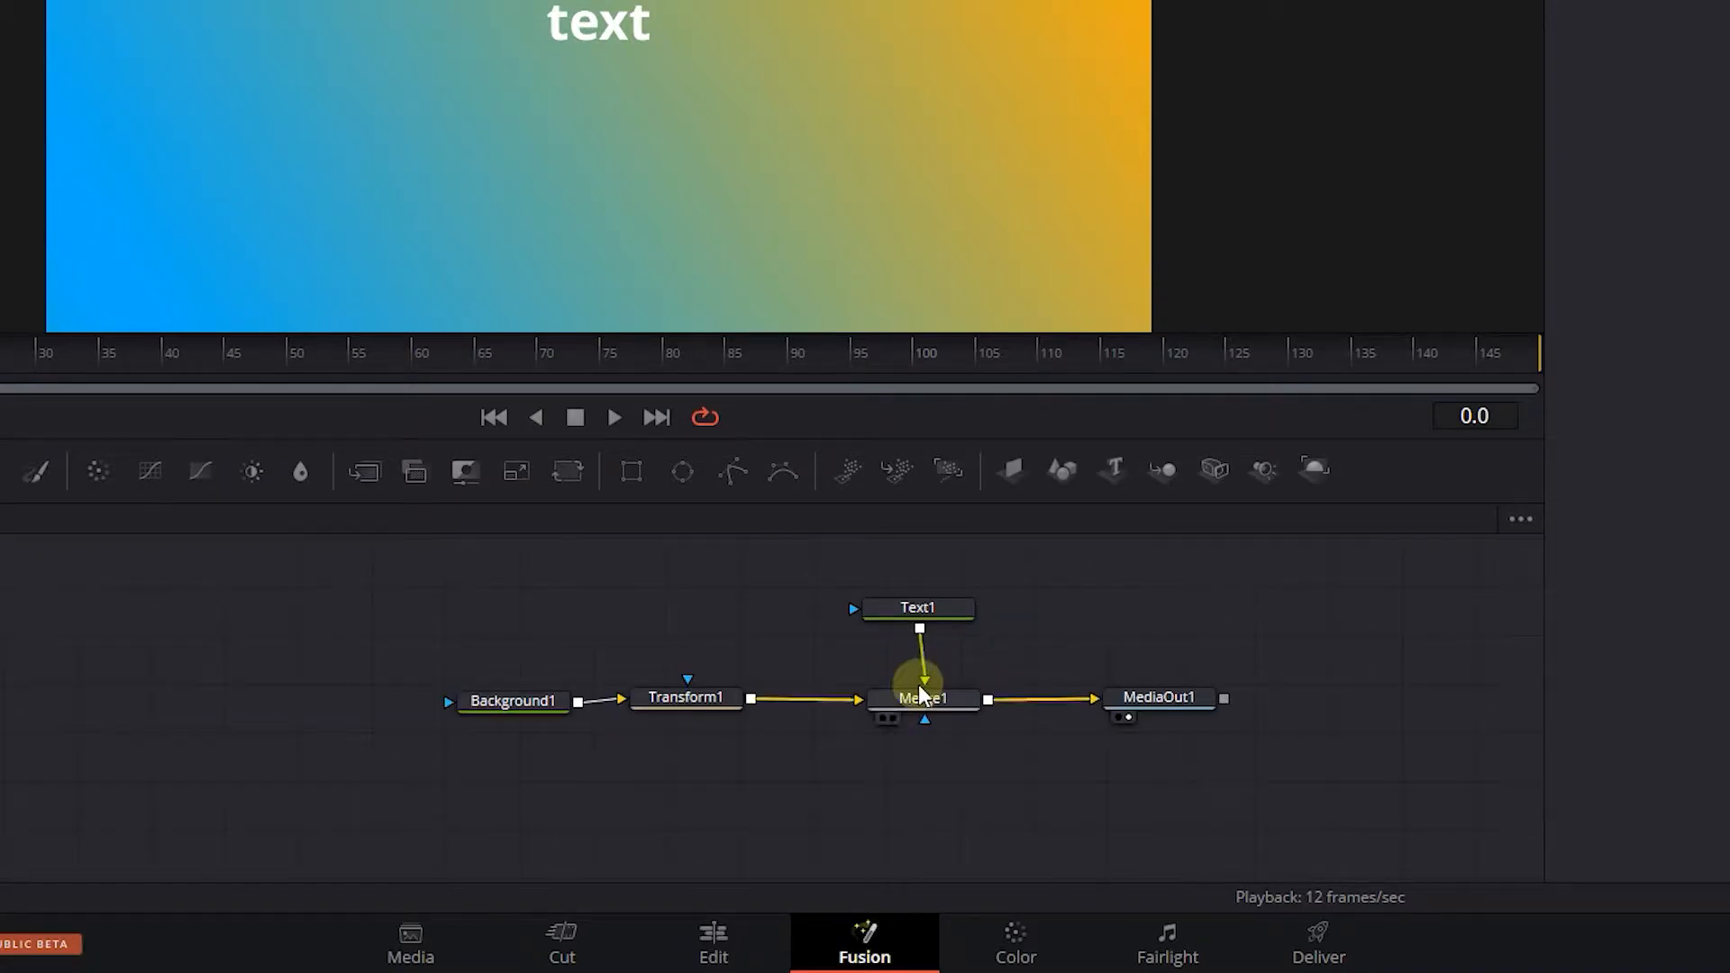
Use the Nodes panel Scale options to zoom the node graph in.
right_click(921, 698)
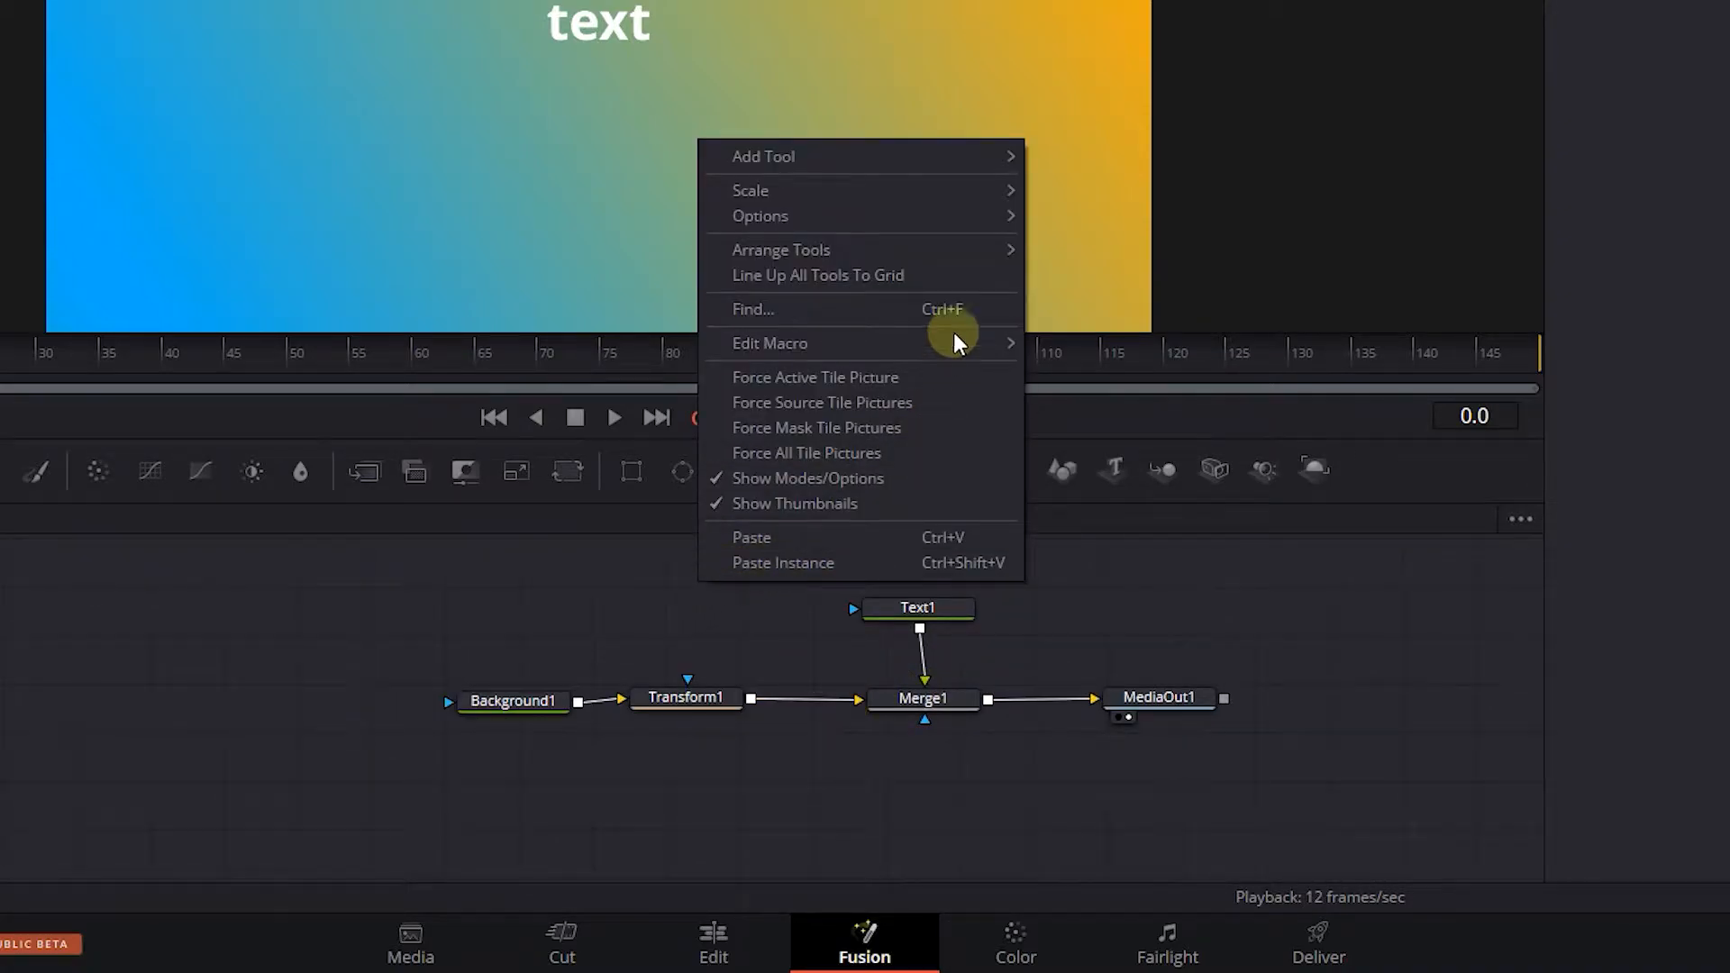
mouse_move(751, 190)
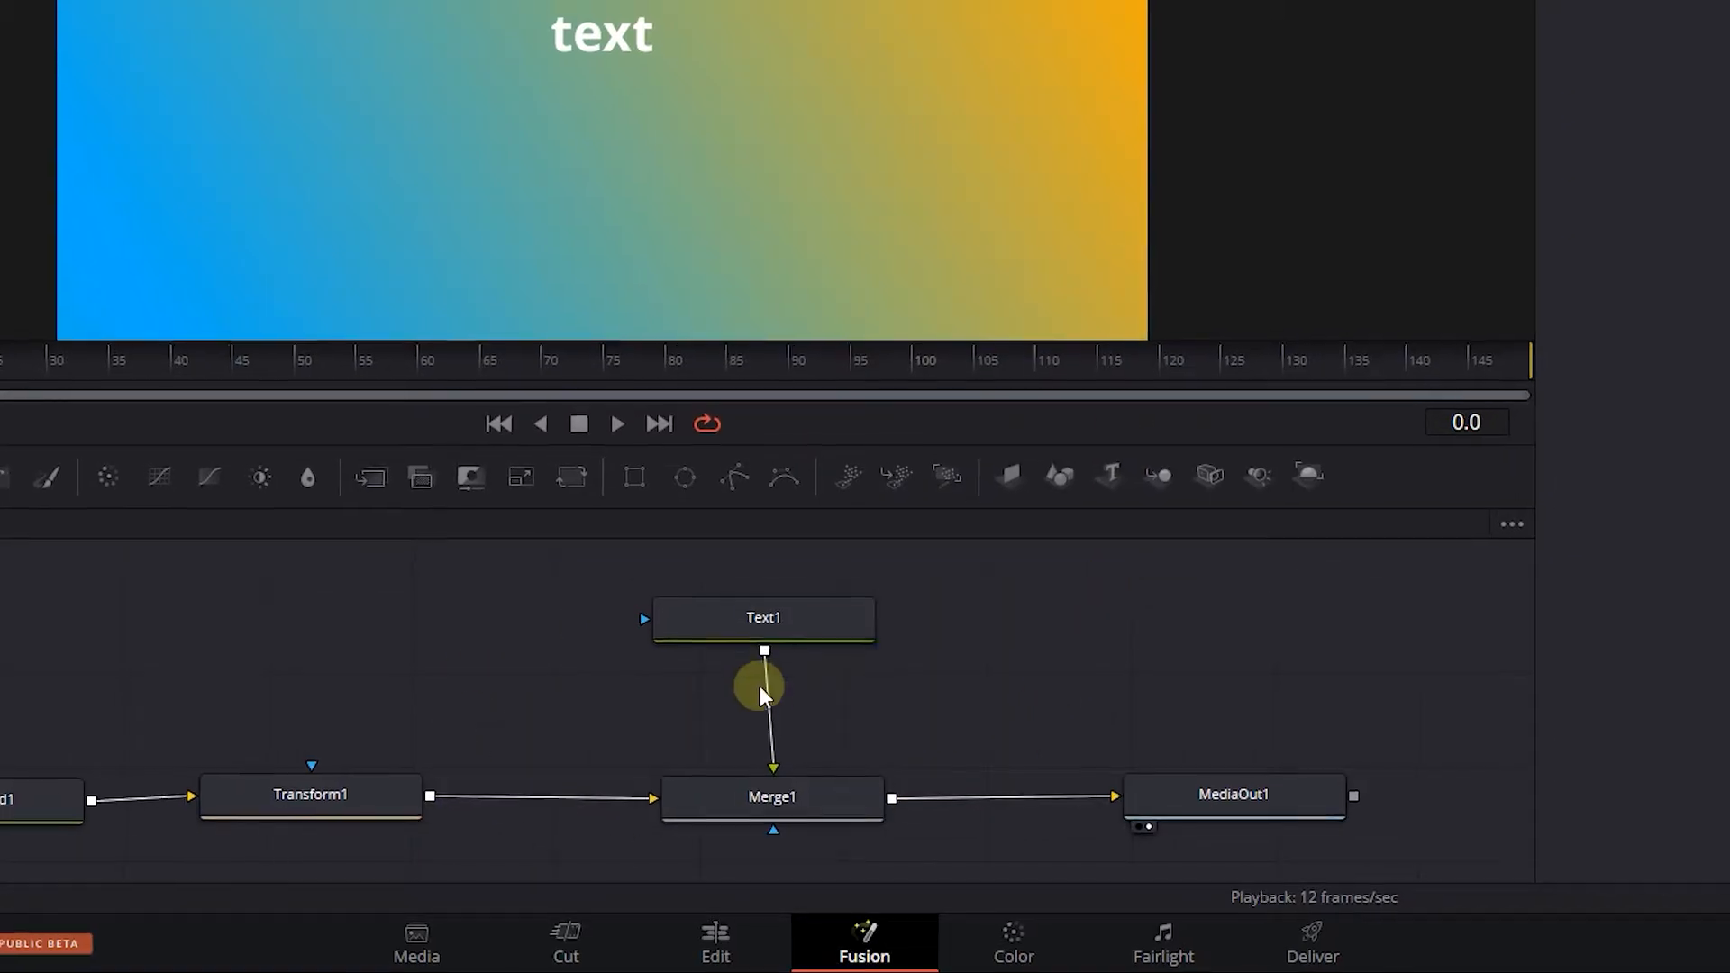
right_click(762, 694)
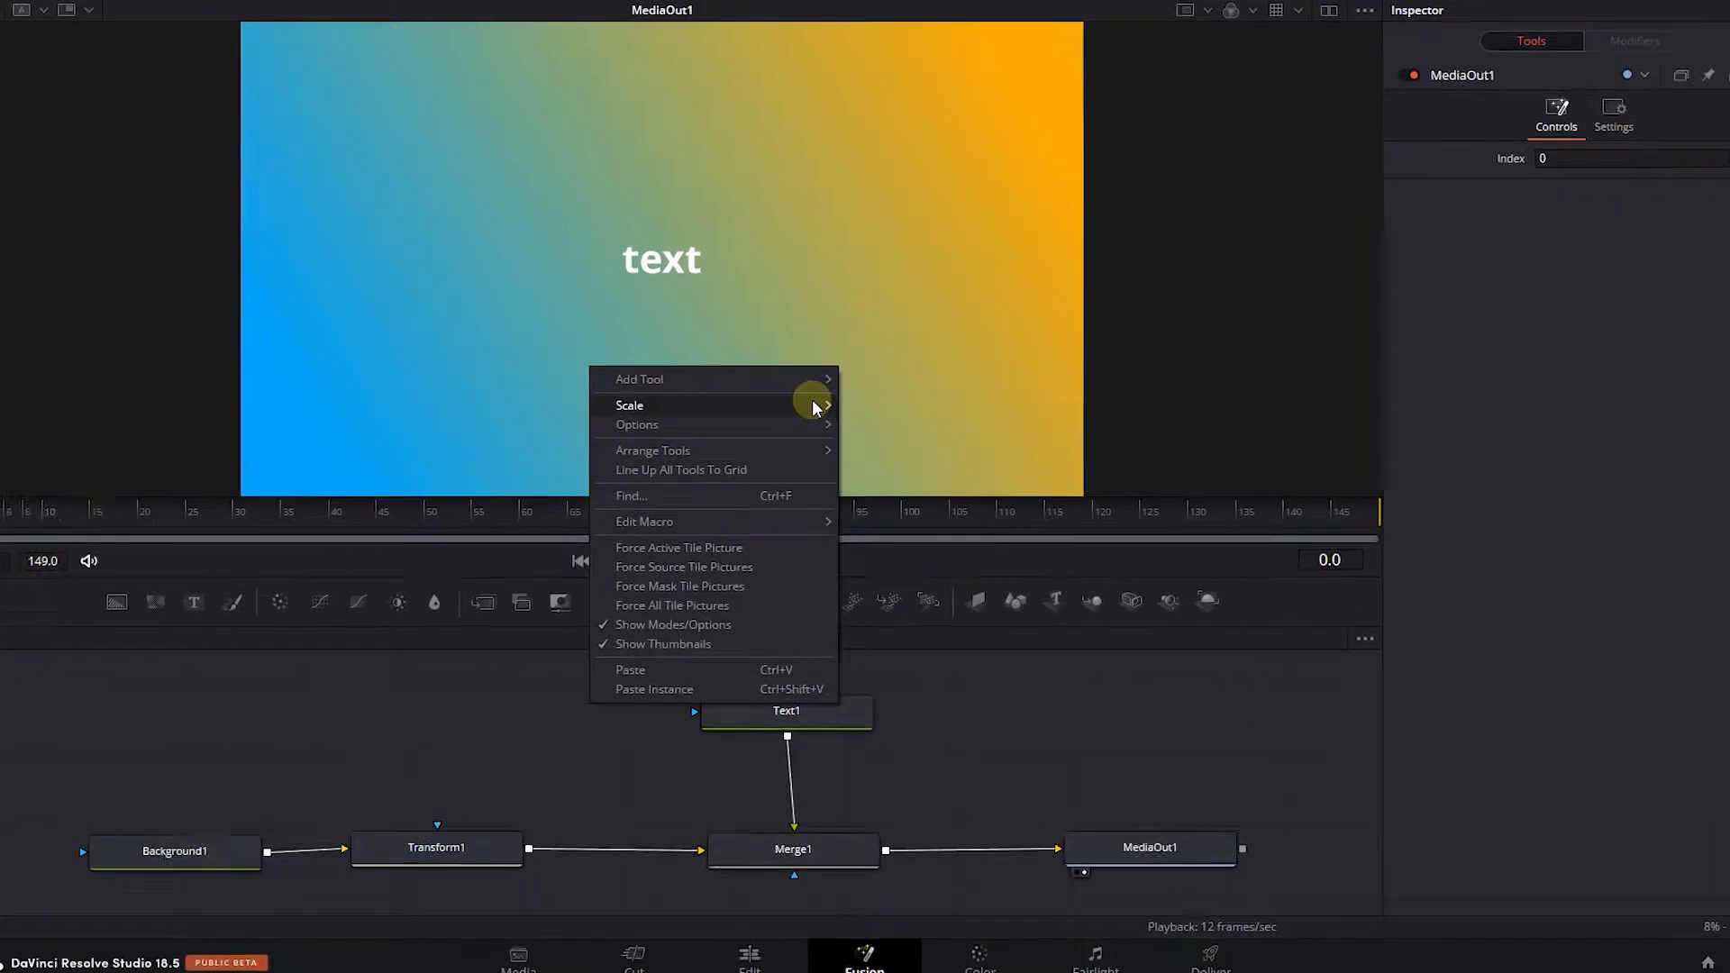
mouse_move(629, 405)
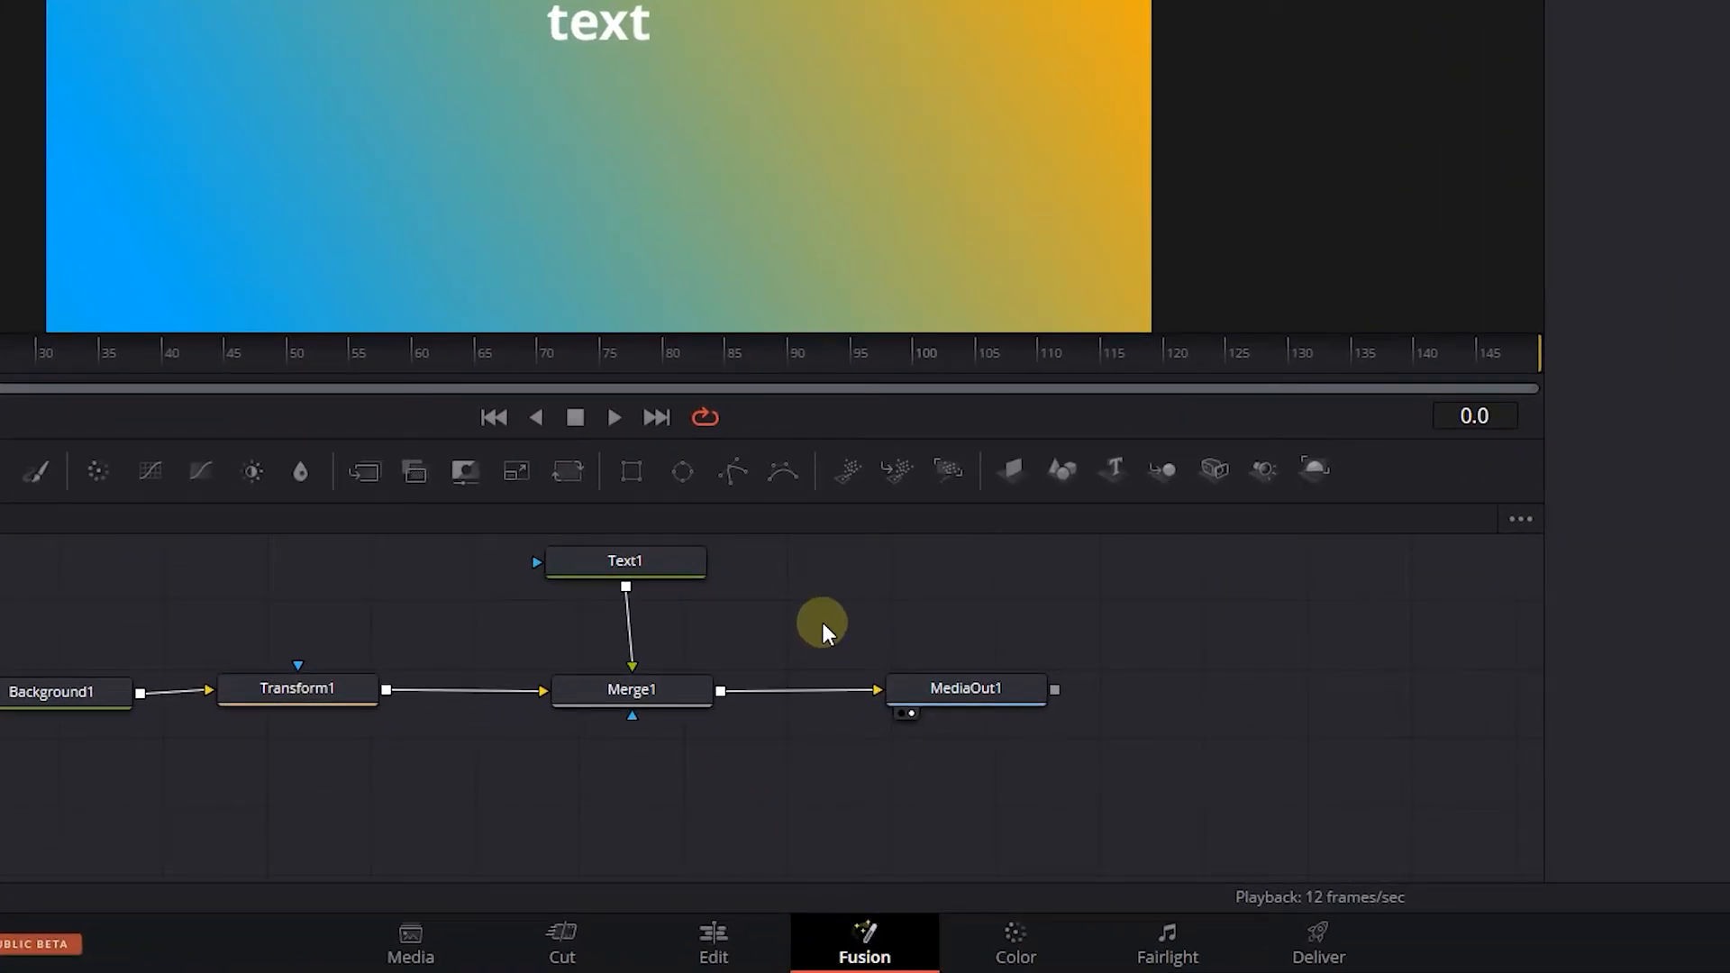
Select MediaOut1 and add a node graph bookmark named 'normal zoom'.
left_click(964, 687)
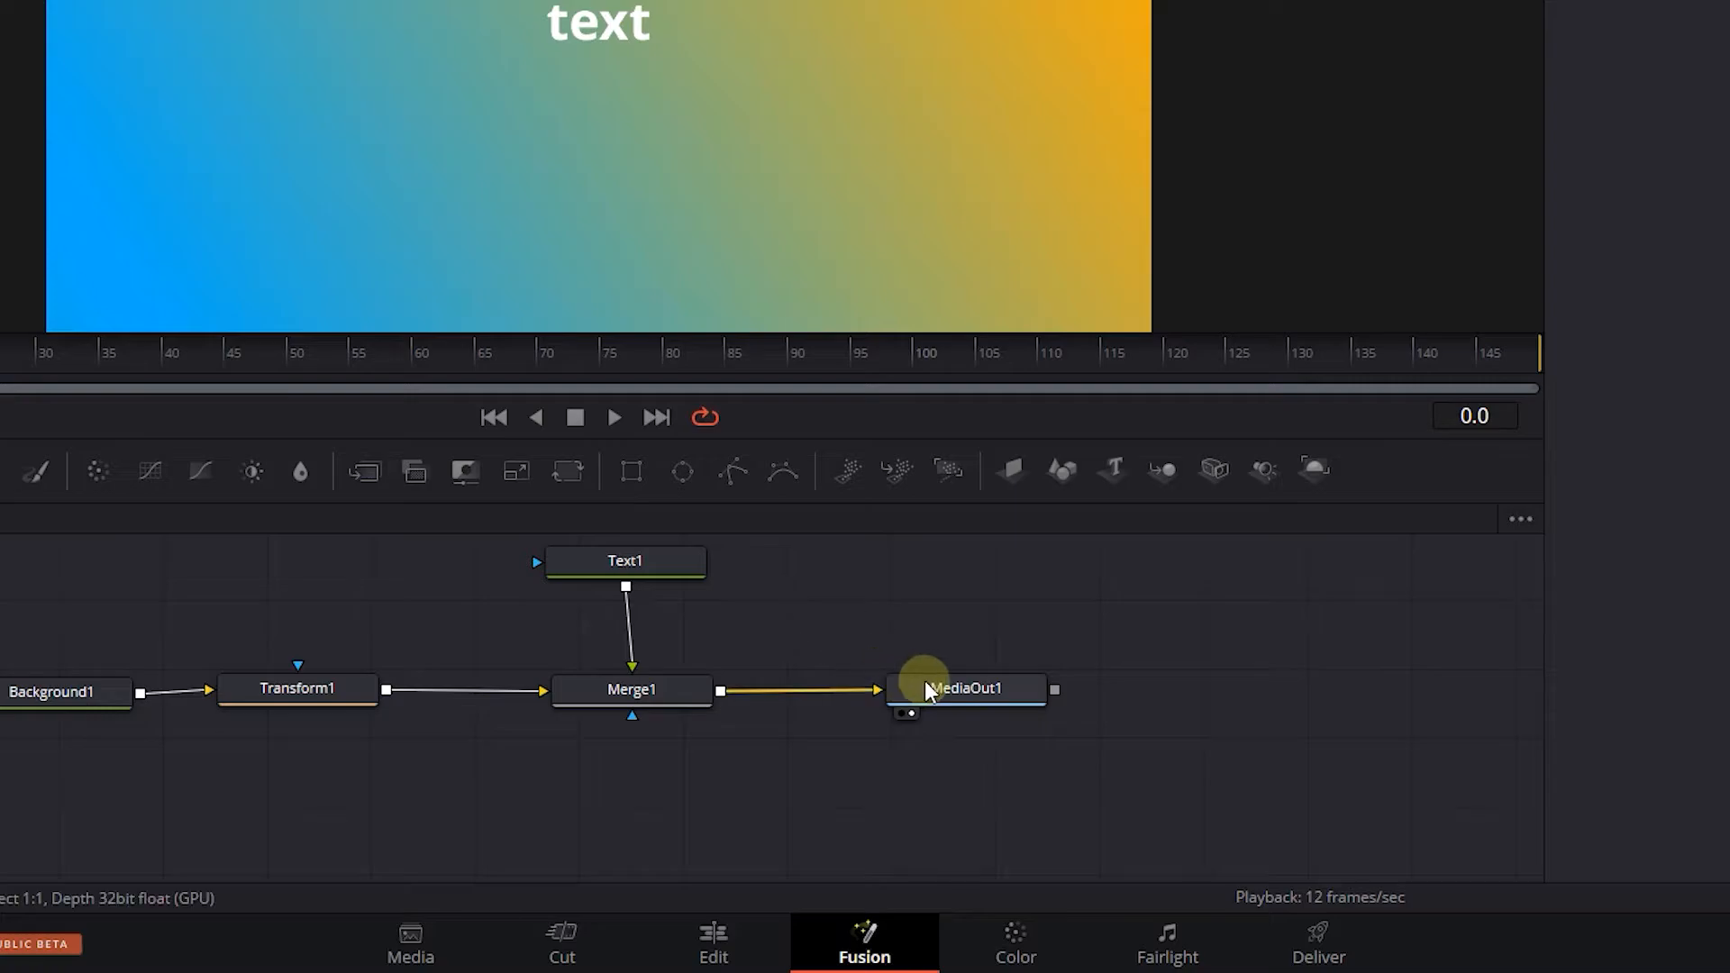
left_click(965, 687)
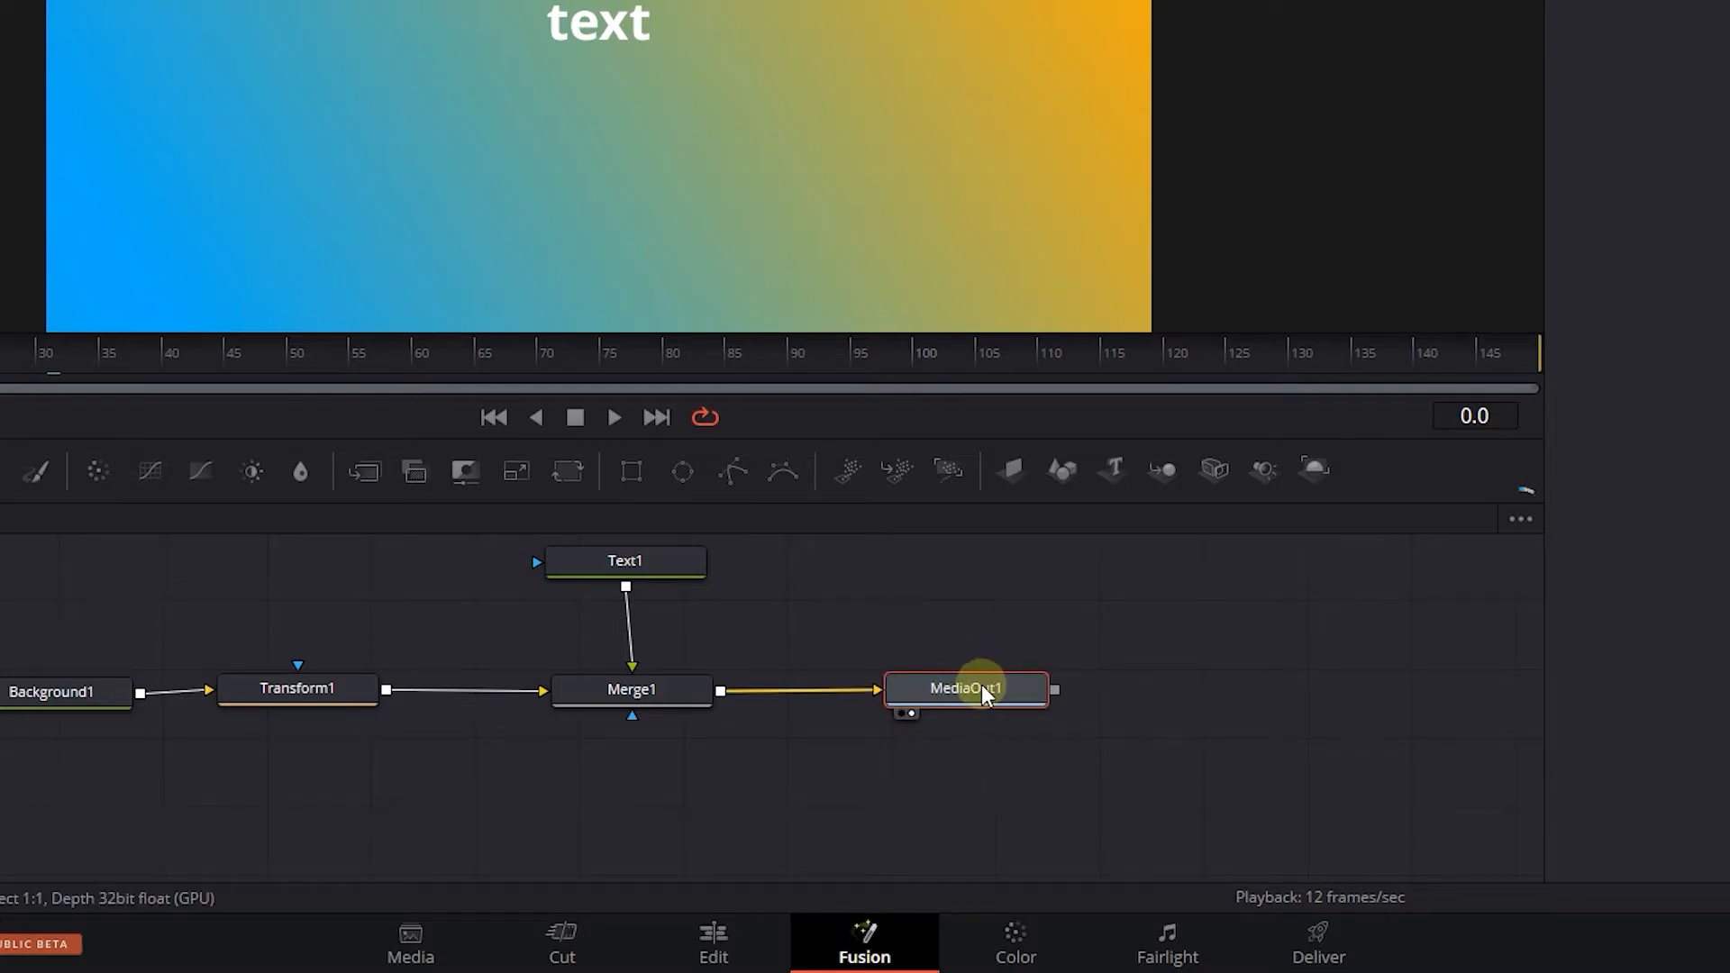
left_click(1519, 520)
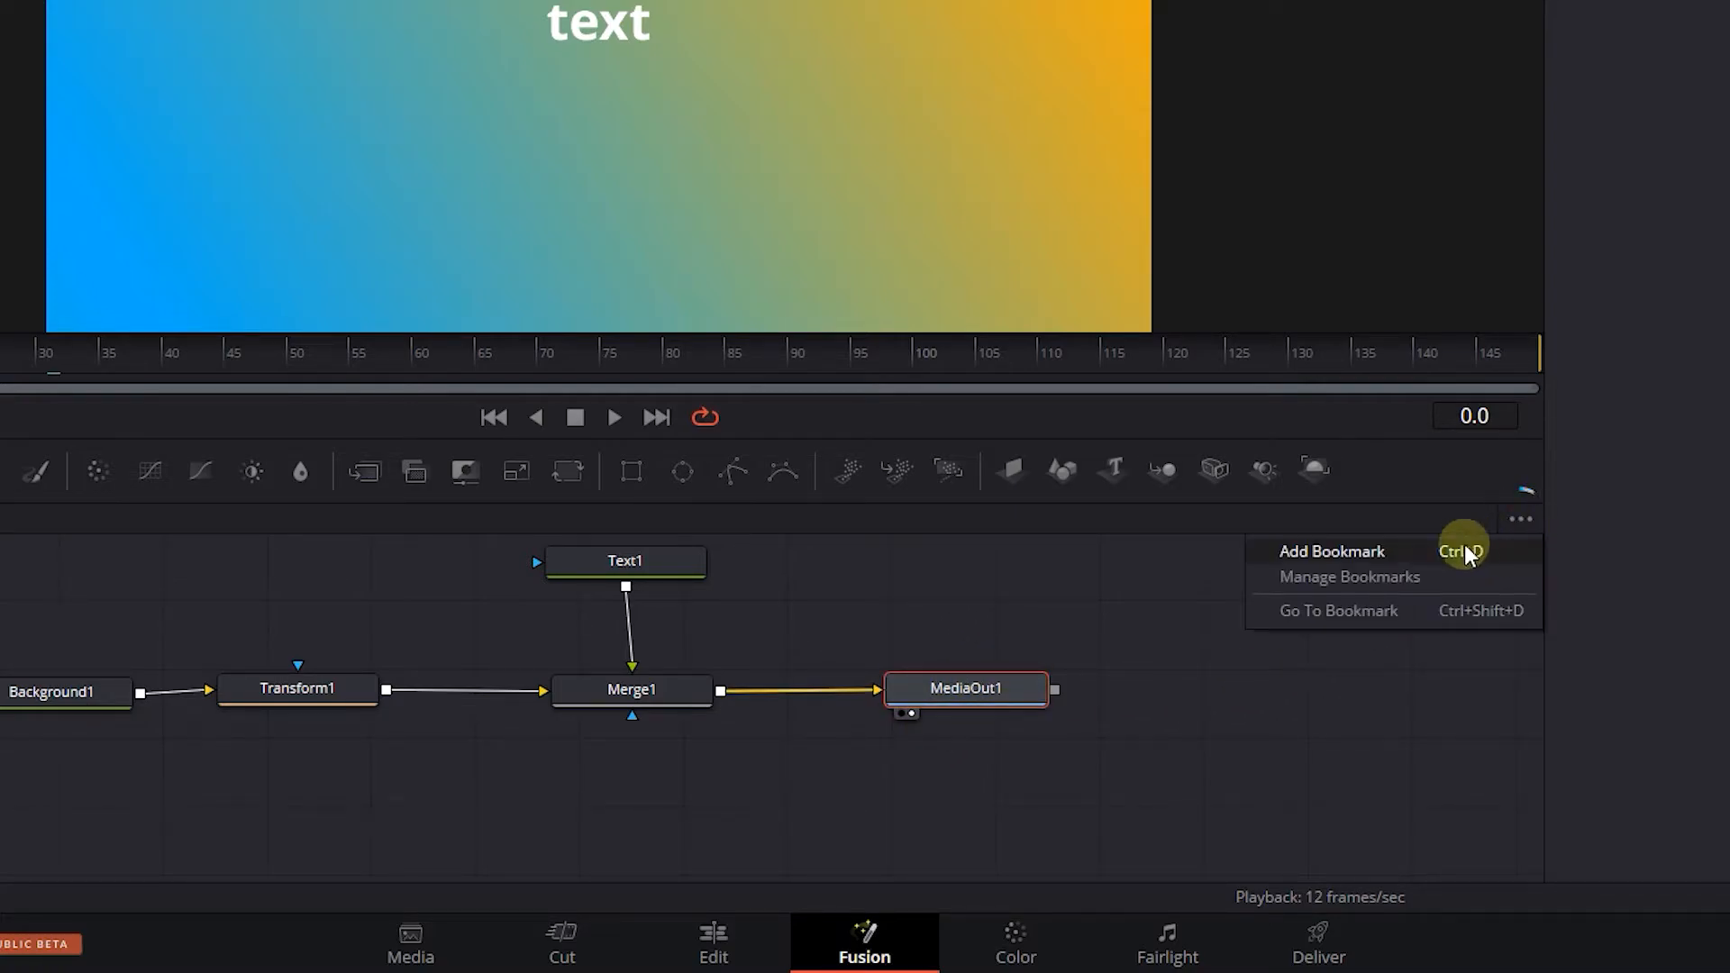
left_click(1331, 551)
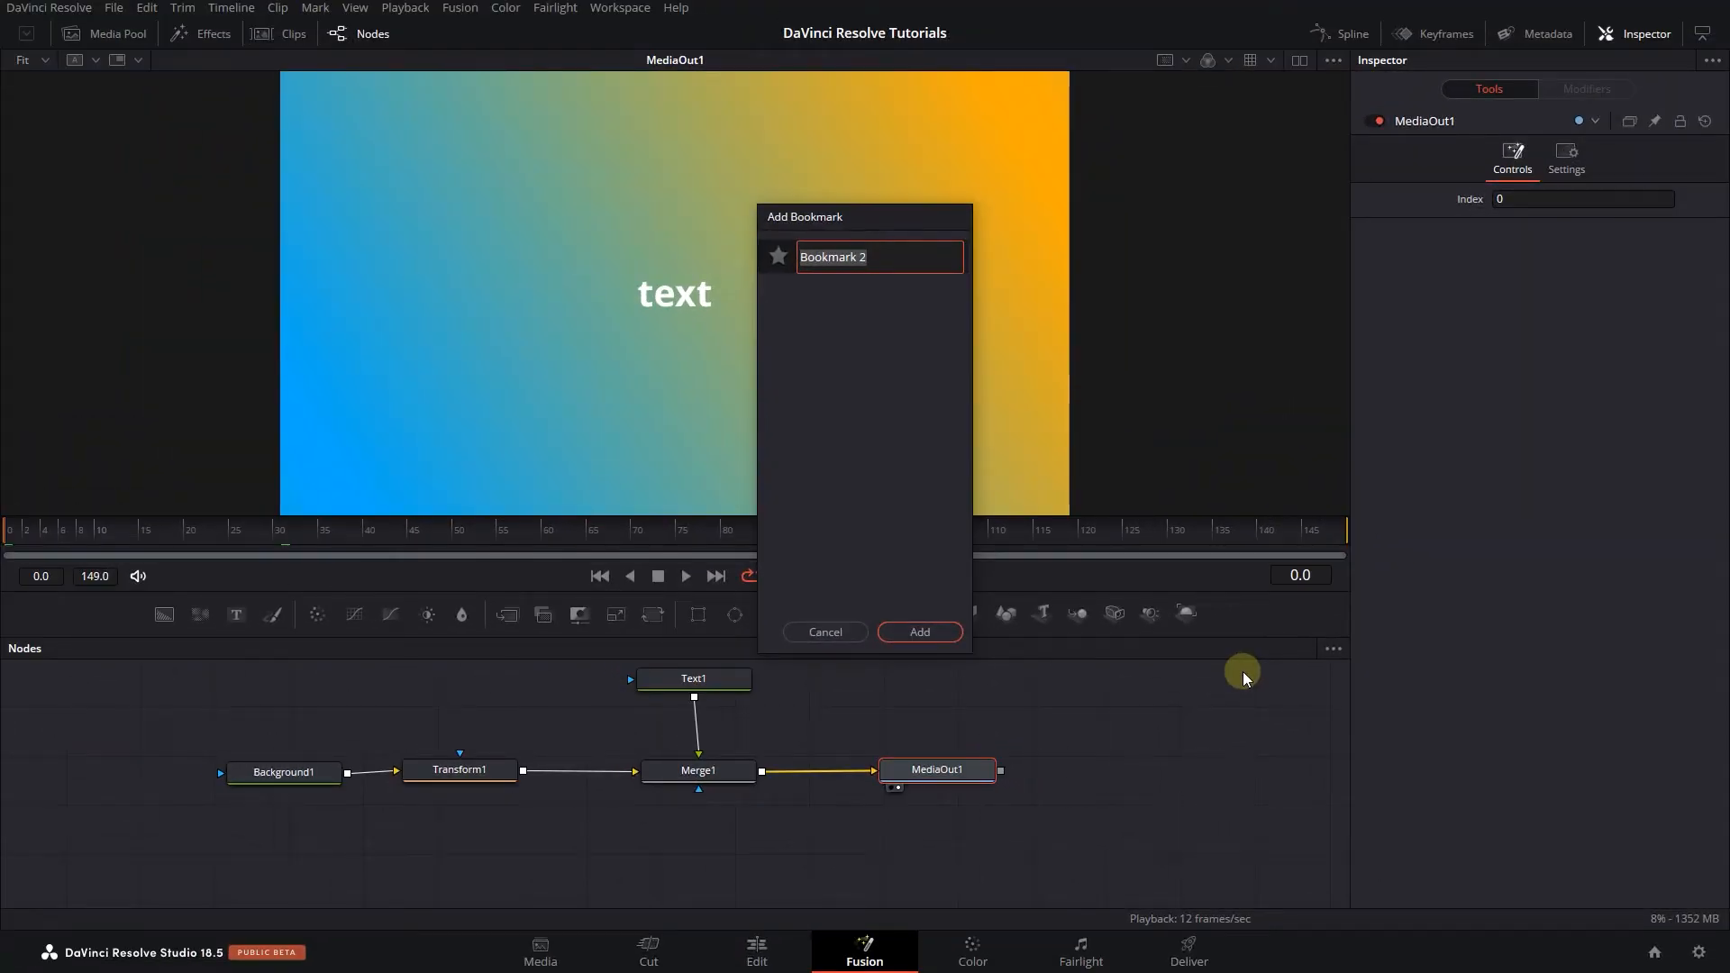
type("normal zoom")
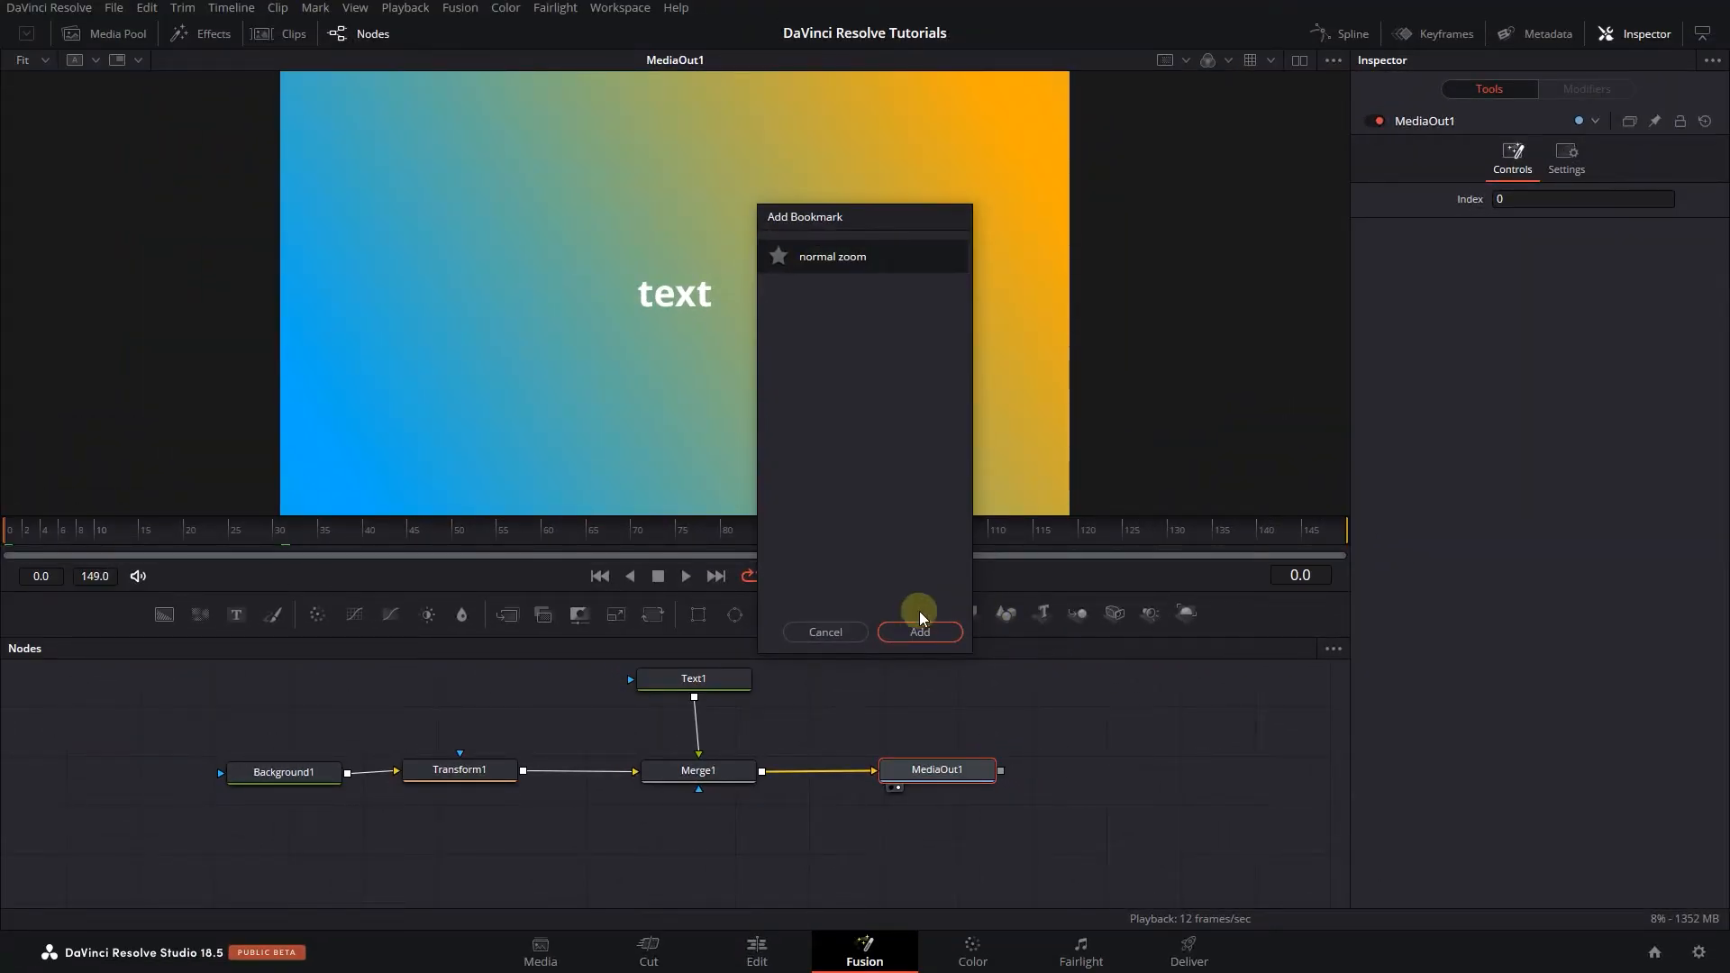
left_click(919, 633)
type("zoomed")
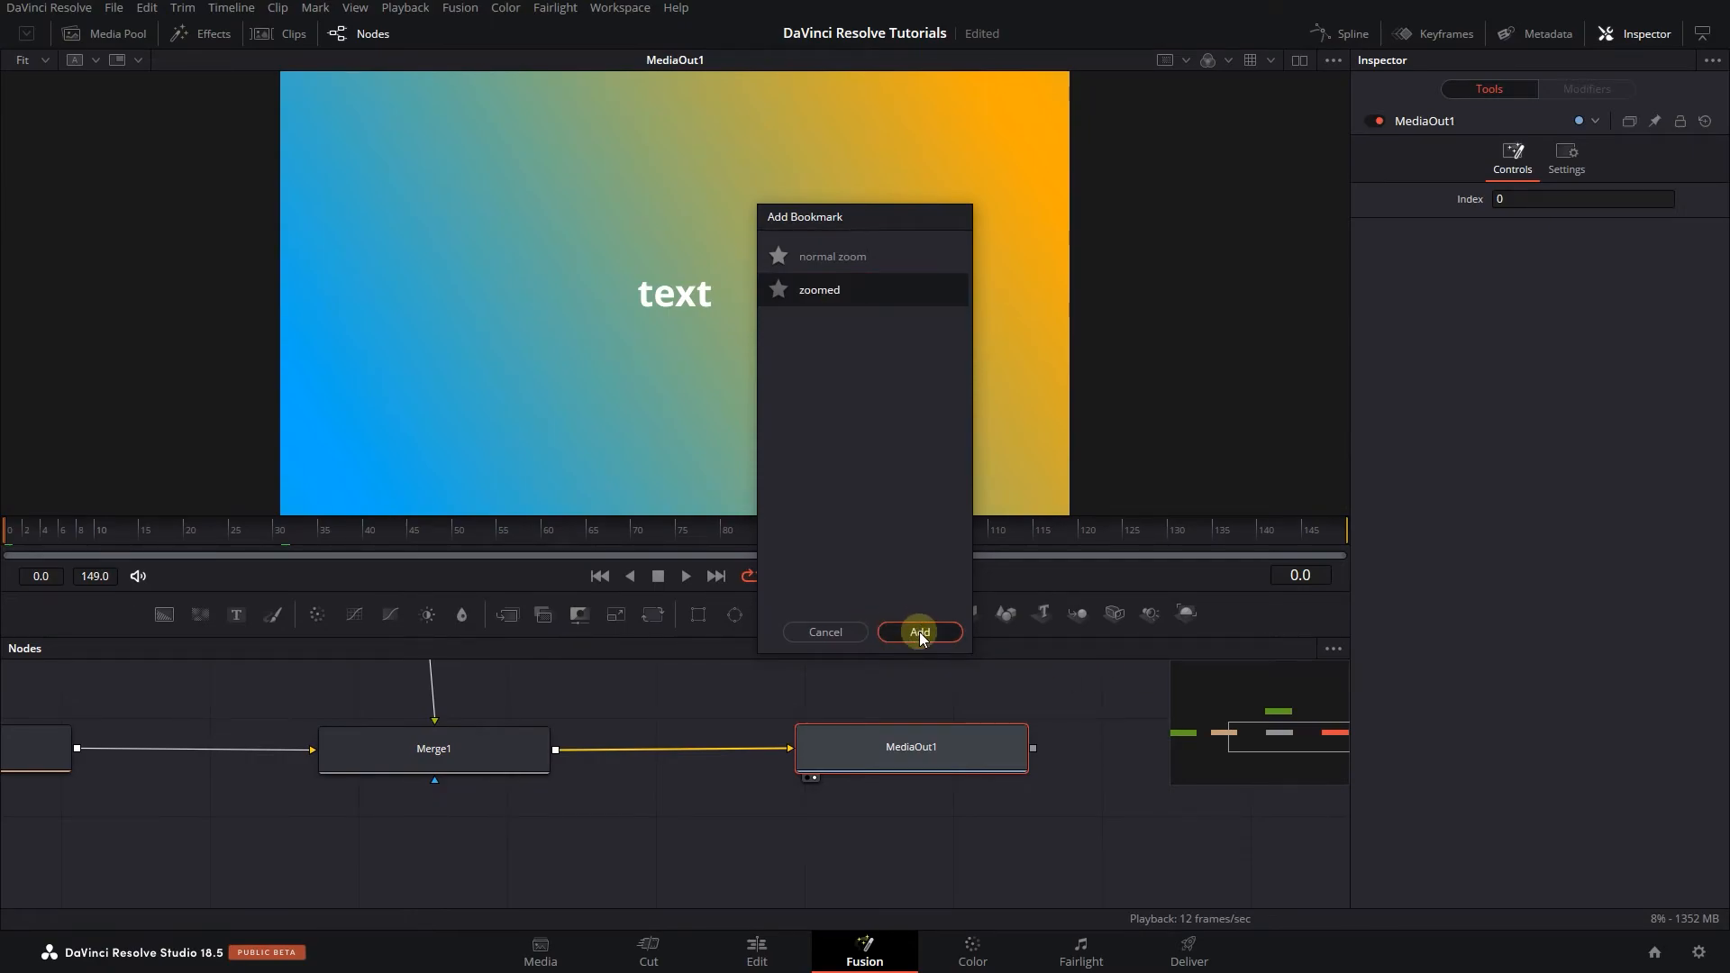
Confirm the close-up view of Merge1 and MediaOut1 as the 'zoomed' bookmark.
left_click(919, 632)
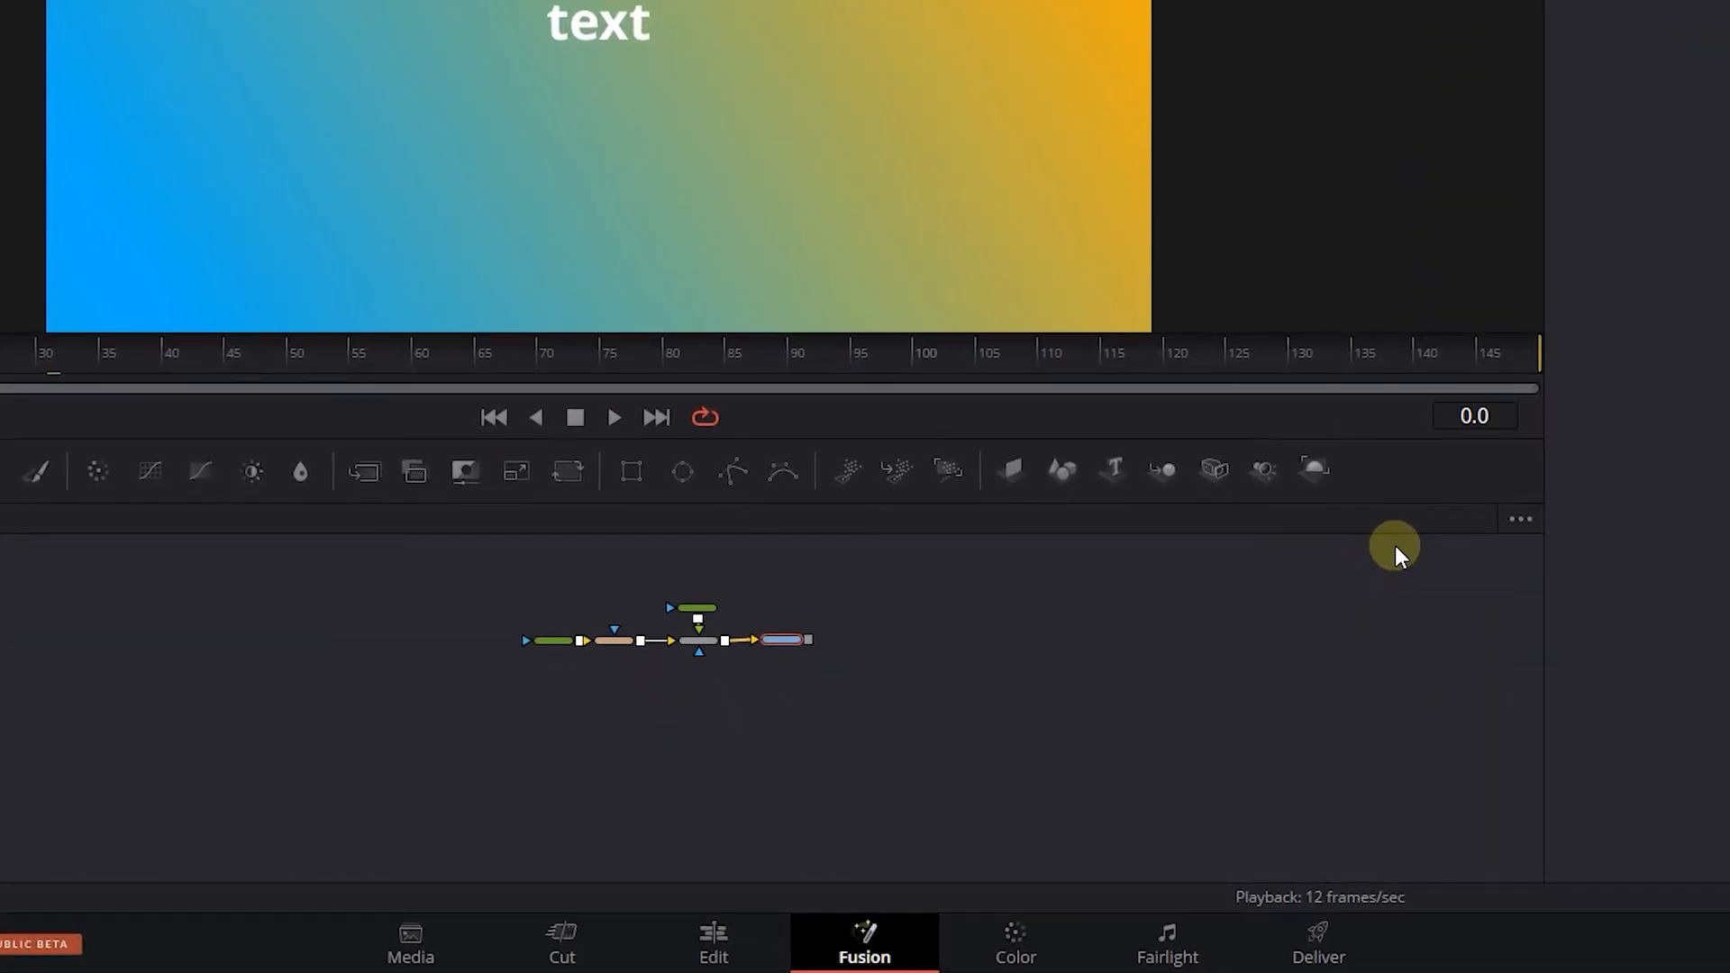
left_click(1520, 519)
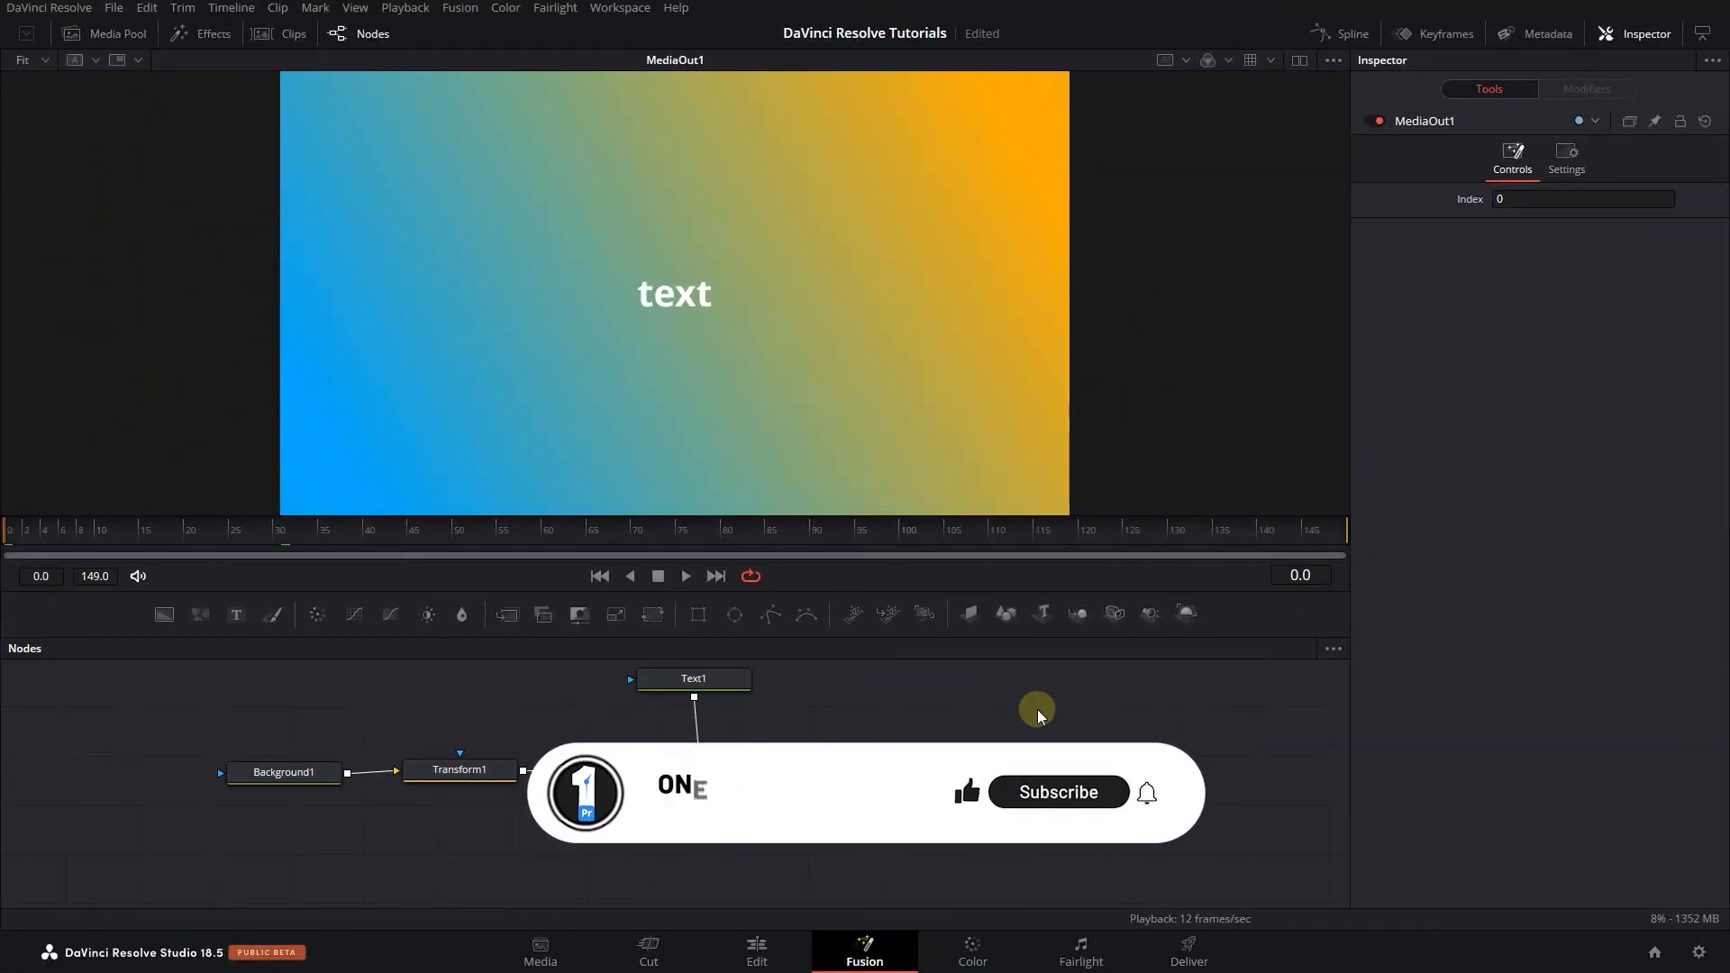
left_click(1057, 792)
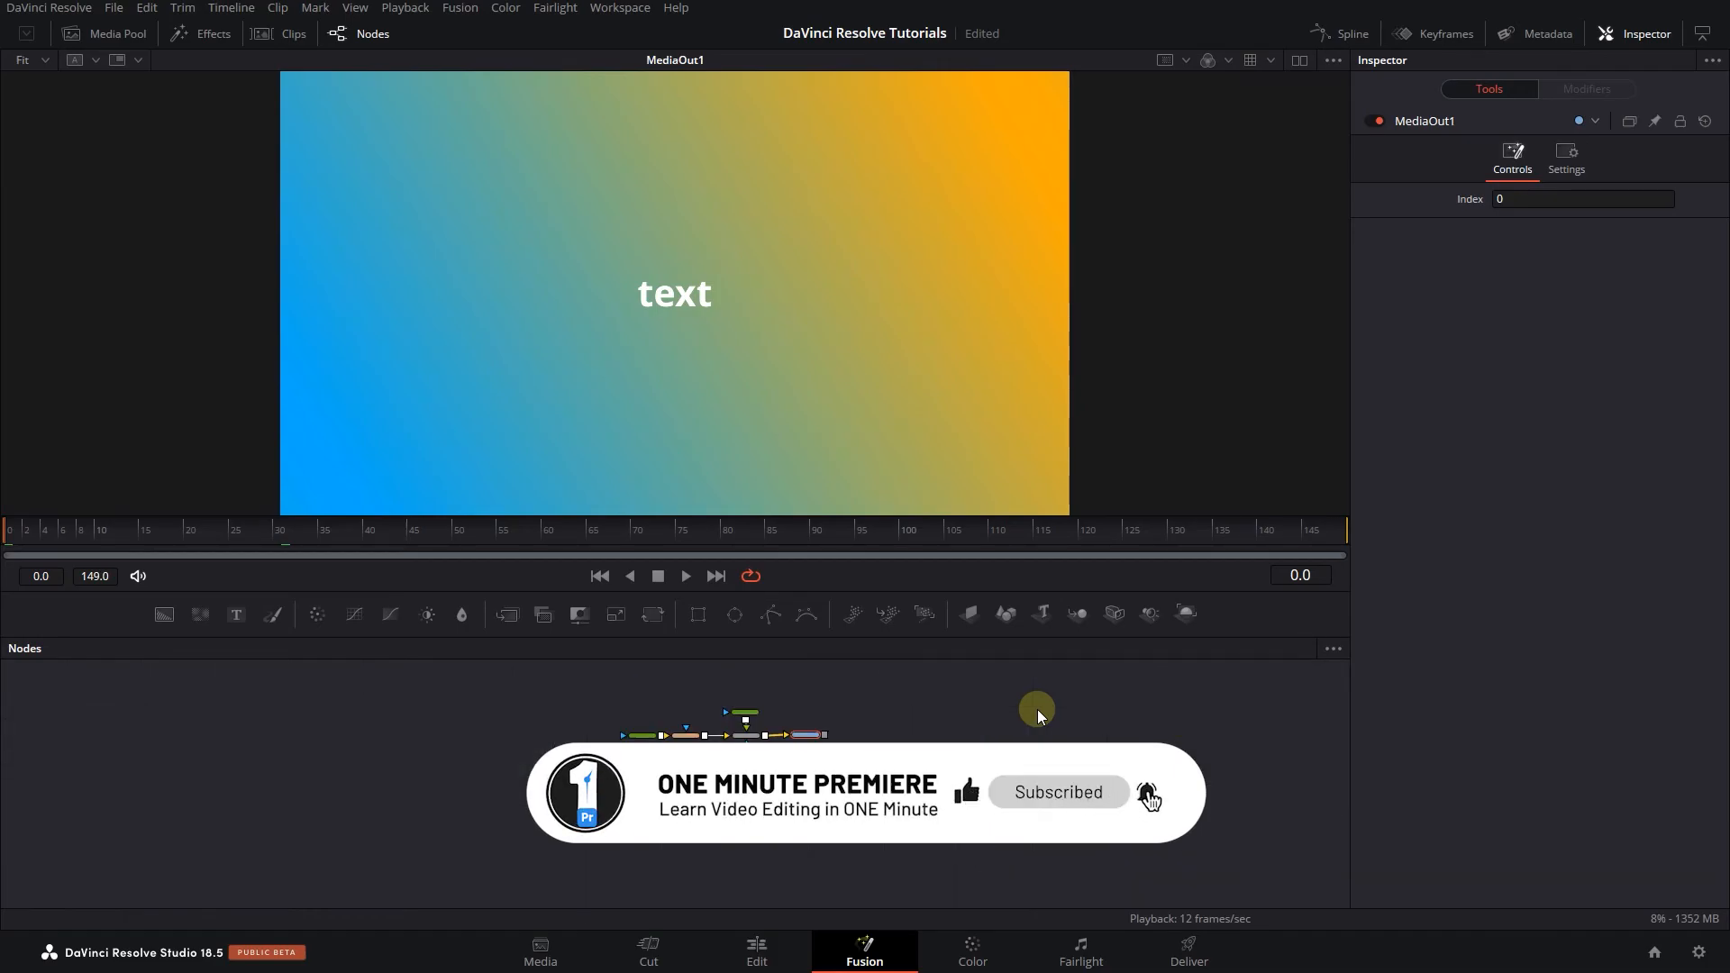